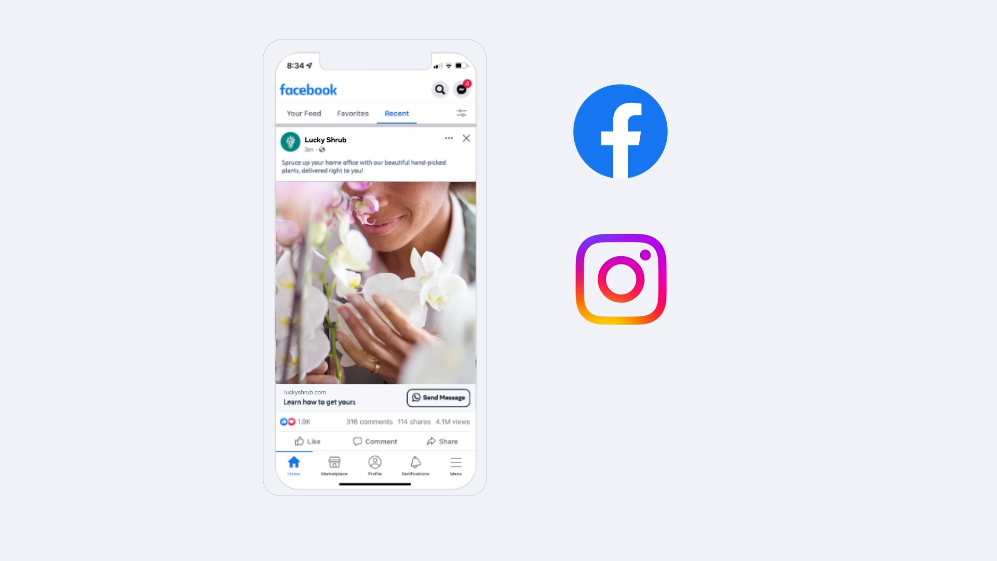
# - Start a Messenger chat with Lucky Shrub from its Facebook feed ad via Send Message
pyautogui.click(438, 397)
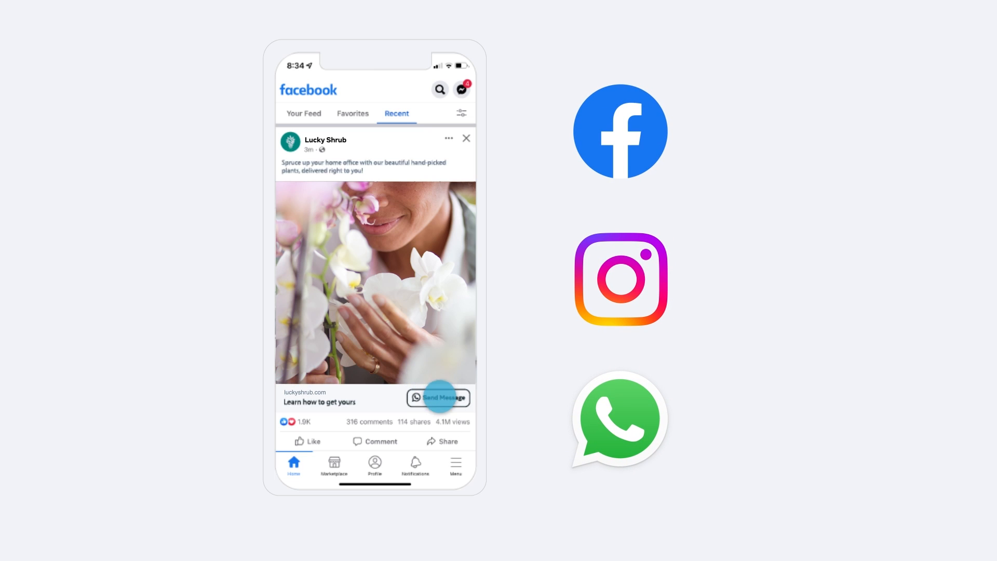
pyautogui.click(439, 398)
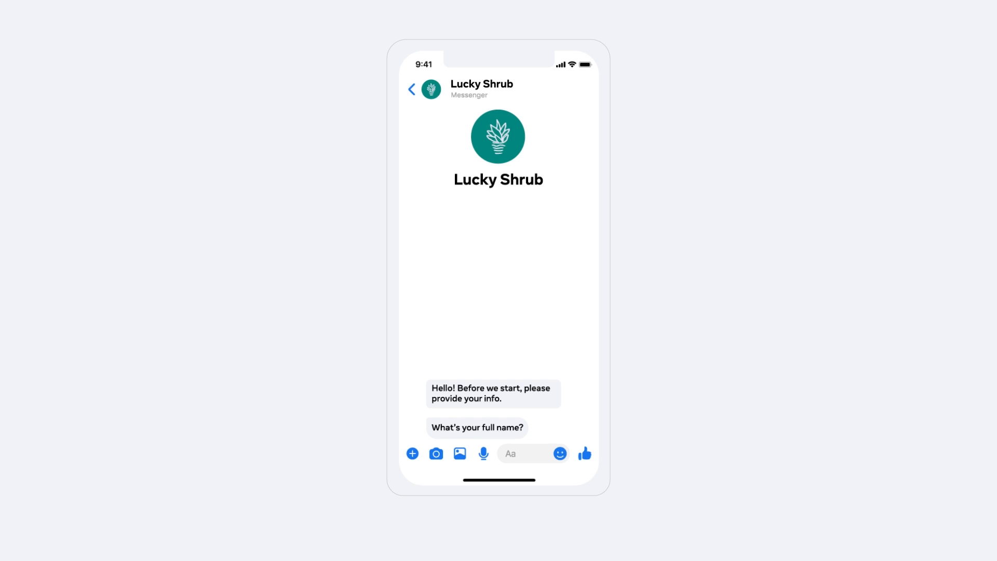
pyautogui.write('Jane Appleseed')
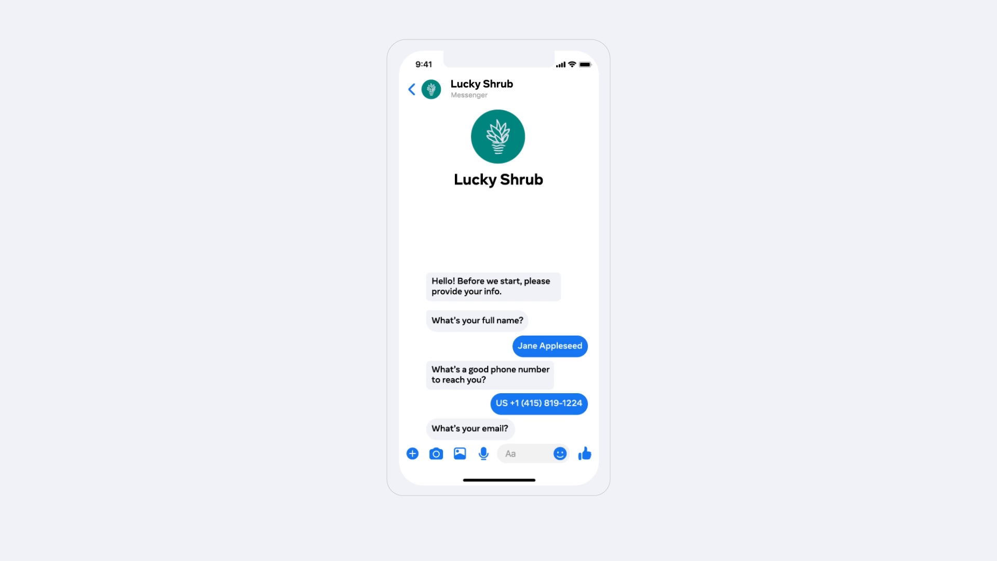
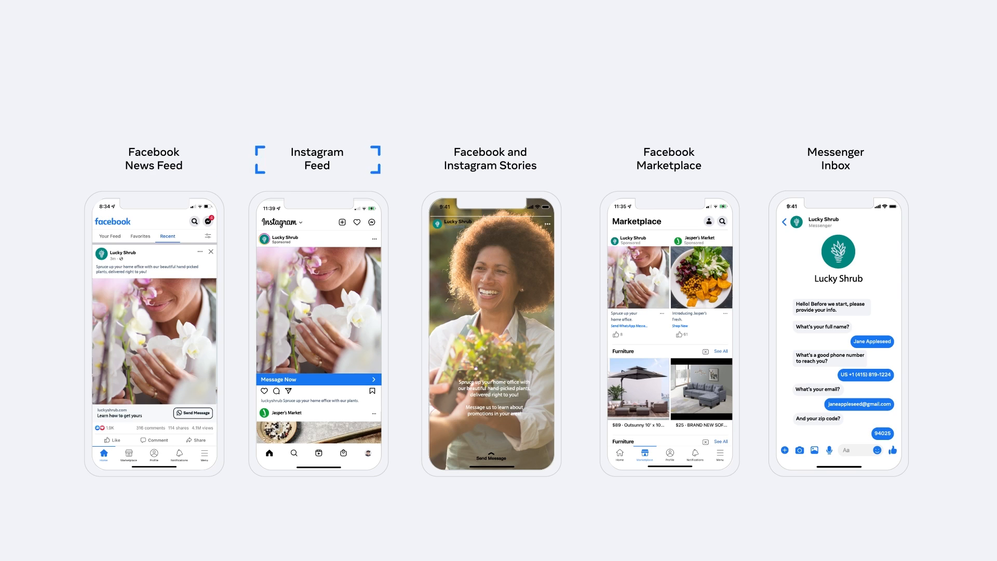
# - Advance from the placements slide to the Reach / Engage / Convert funnel slide
pyautogui.click(668, 158)
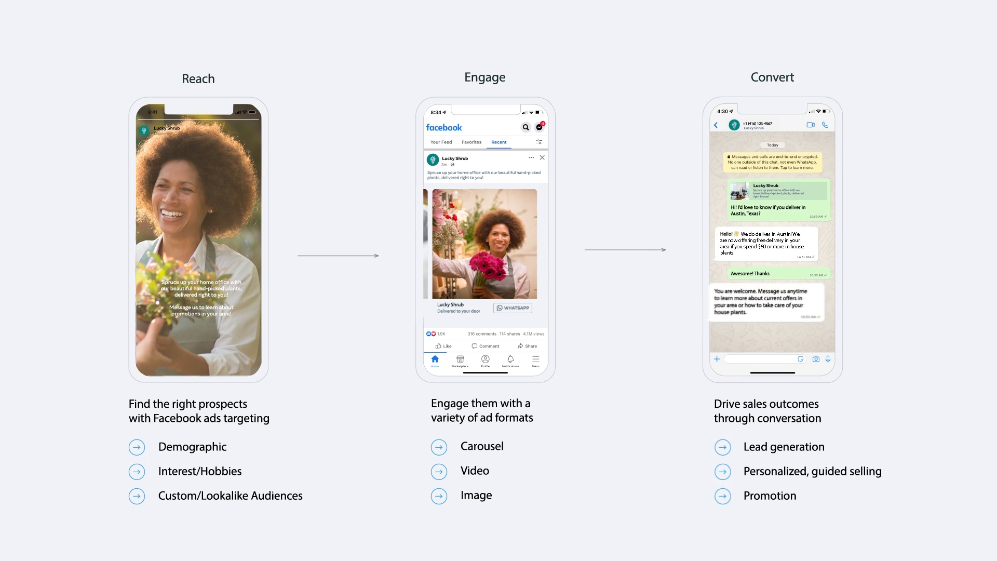
pyautogui.scroll(-3)
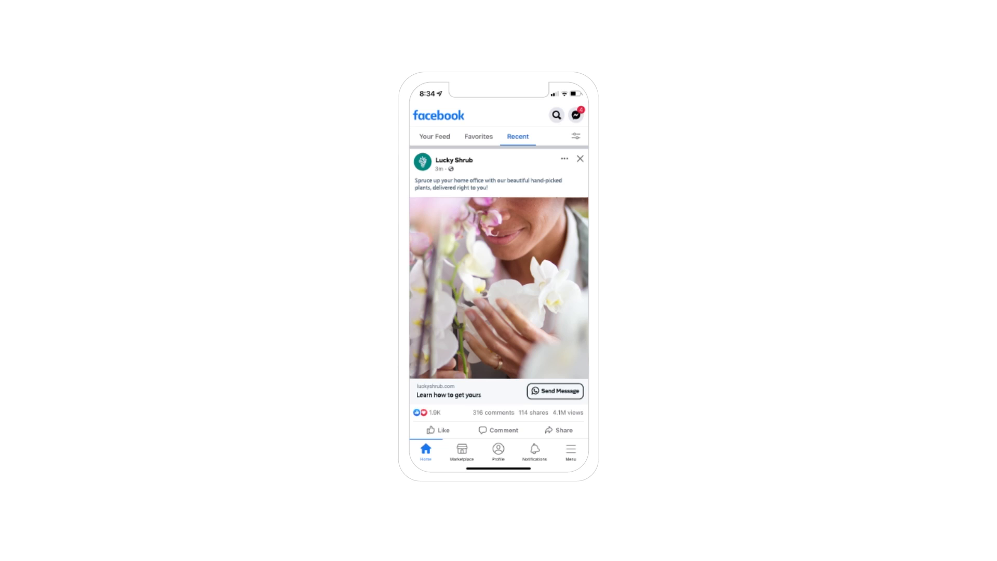
# - Reopen the Lucky Shrub Messenger thread from the feed ad, showing the survey thank-you message
pyautogui.click(555, 392)
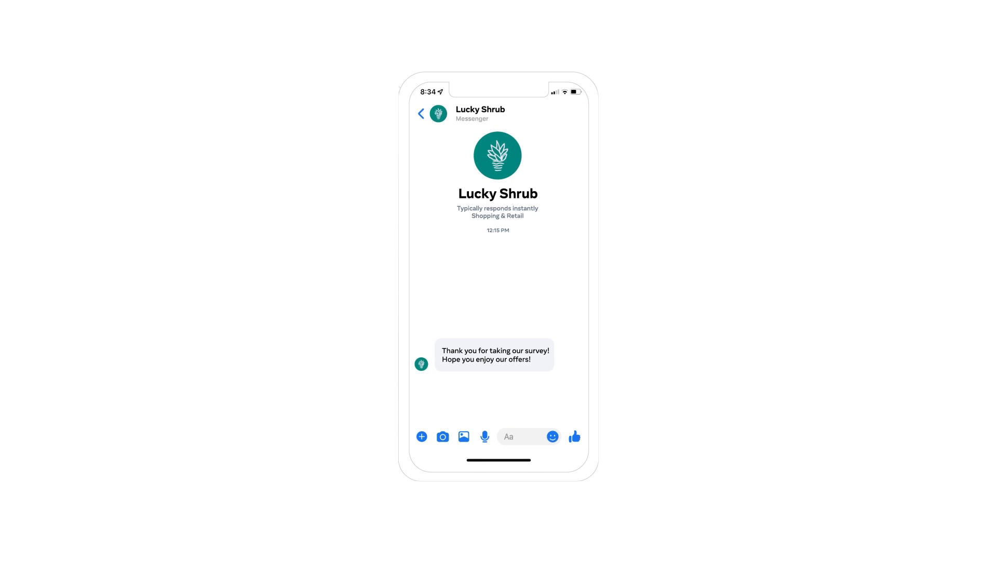